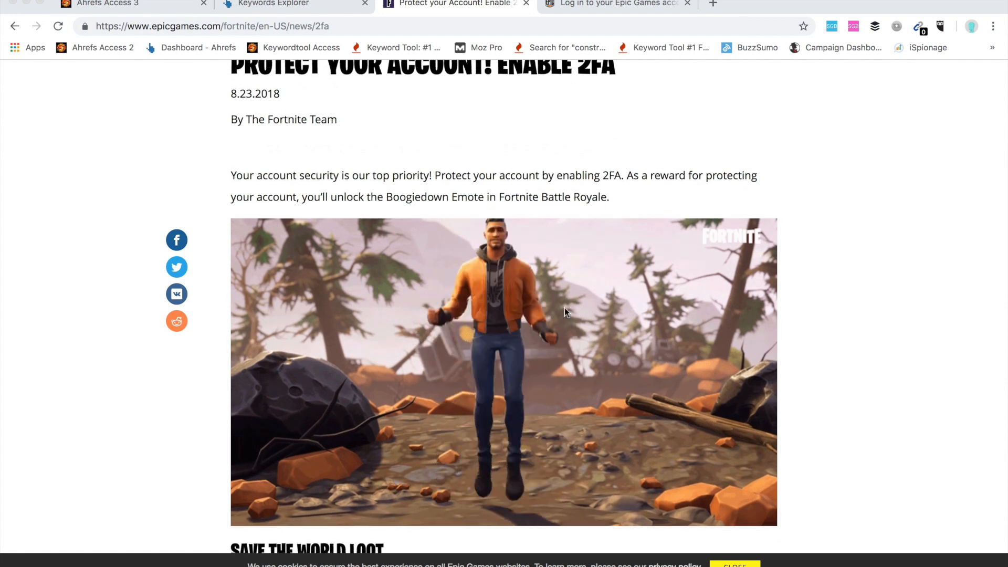
Step: Go to Password & Security and scroll to the Two-Factor Authentication options
{"action": "scroll", "scroll_direction": "down", "scroll_amount": 3}
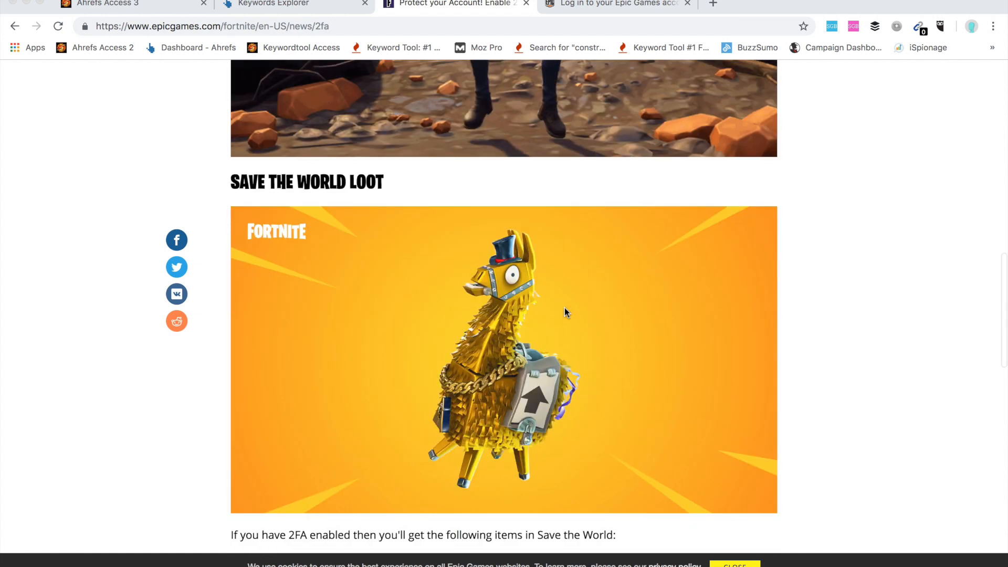
{"action": "scroll", "scroll_direction": "down", "scroll_amount": 3}
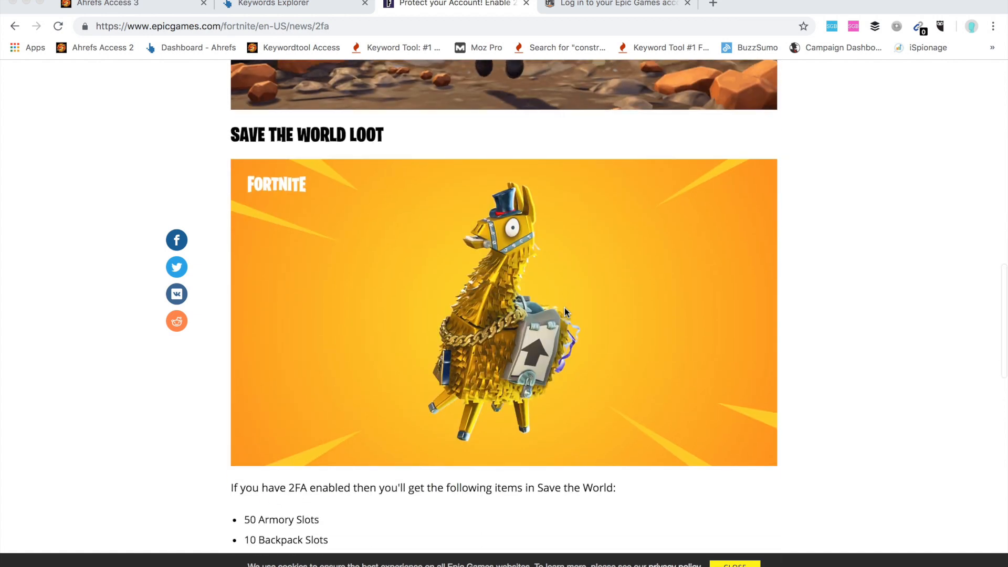
{"action": "scroll", "scroll_direction": "down", "scroll_amount": 3}
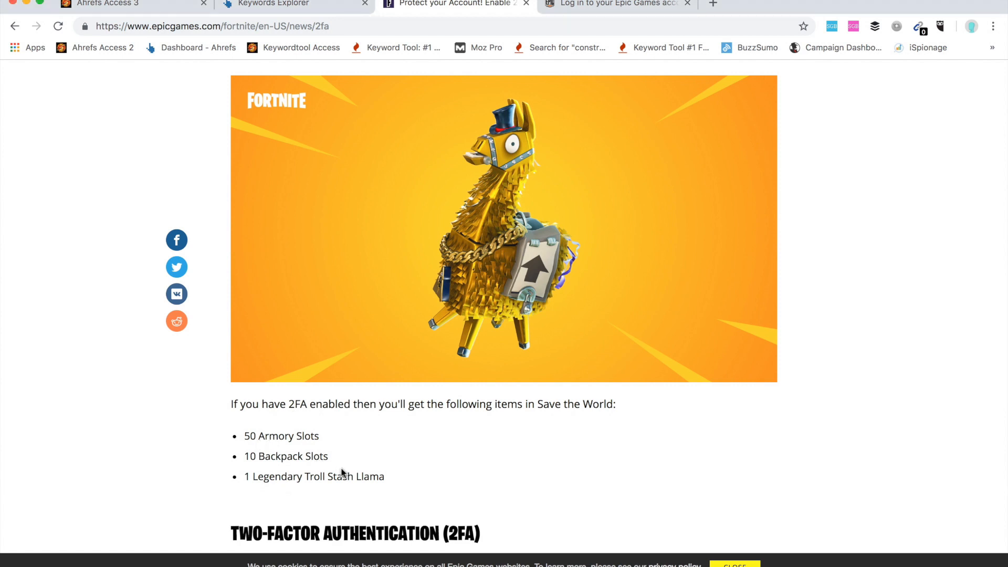
{"action": "mouse_move", "coordinate": [293, 436]}
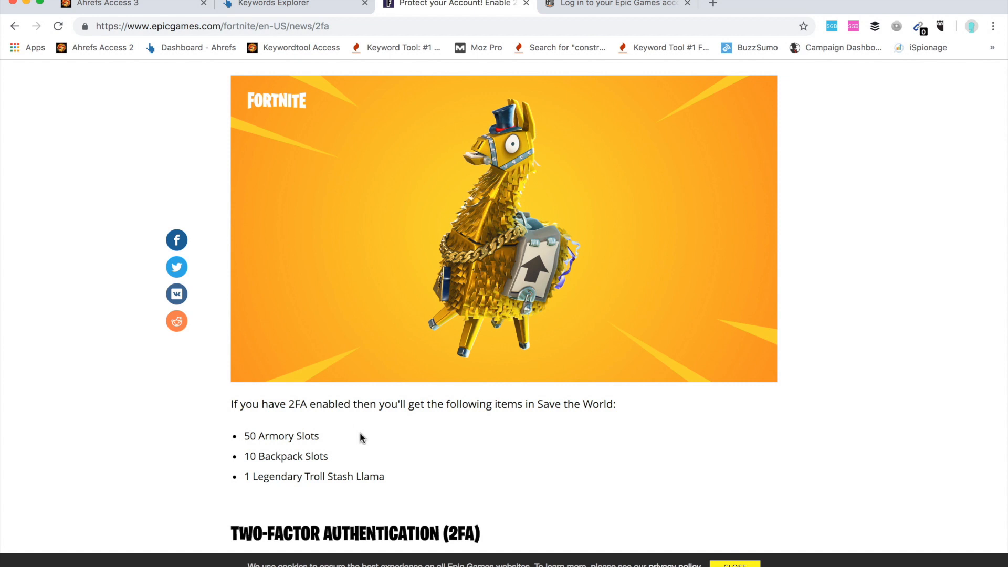
{"action": "mouse_move", "coordinate": [420, 433]}
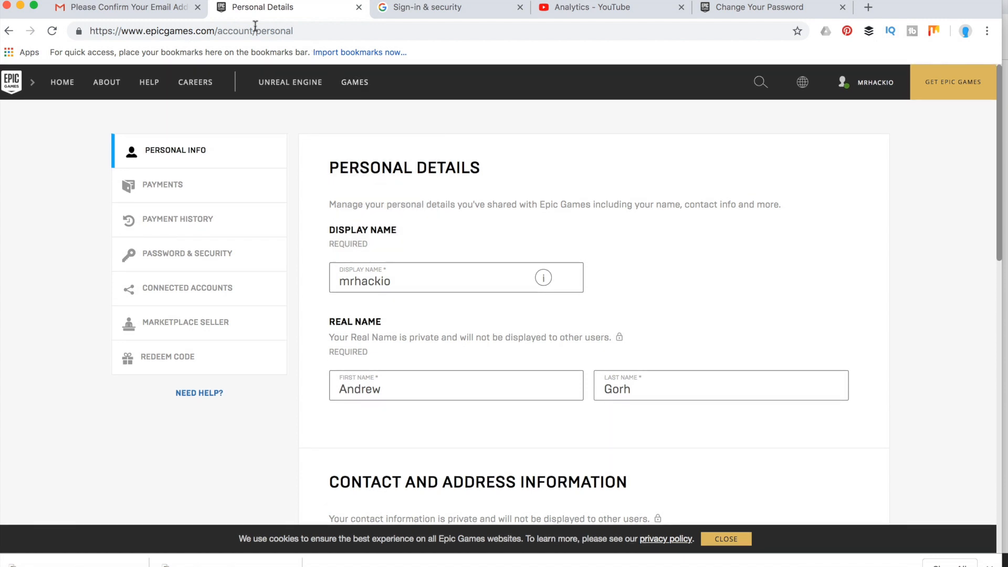
{"action": "scroll", "scroll_direction": "down", "scroll_amount": 3}
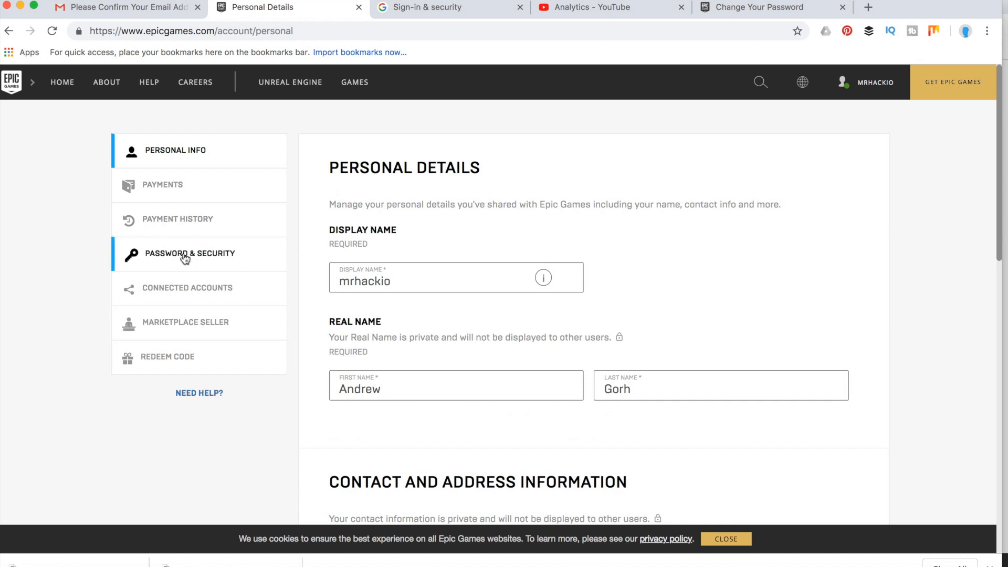
{"action": "left_click", "coordinate": [190, 253]}
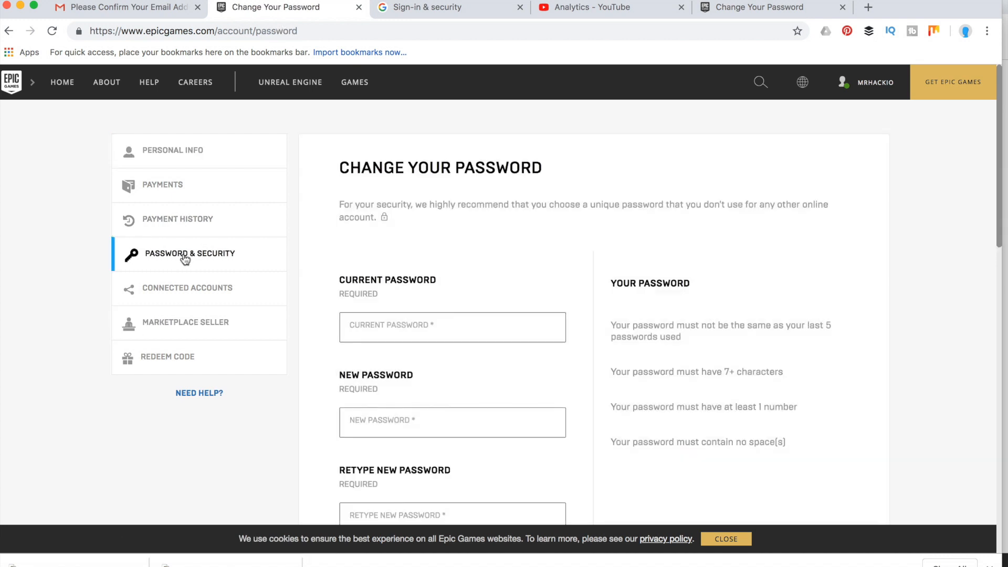
{"action": "scroll", "scroll_direction": "down", "scroll_amount": 3}
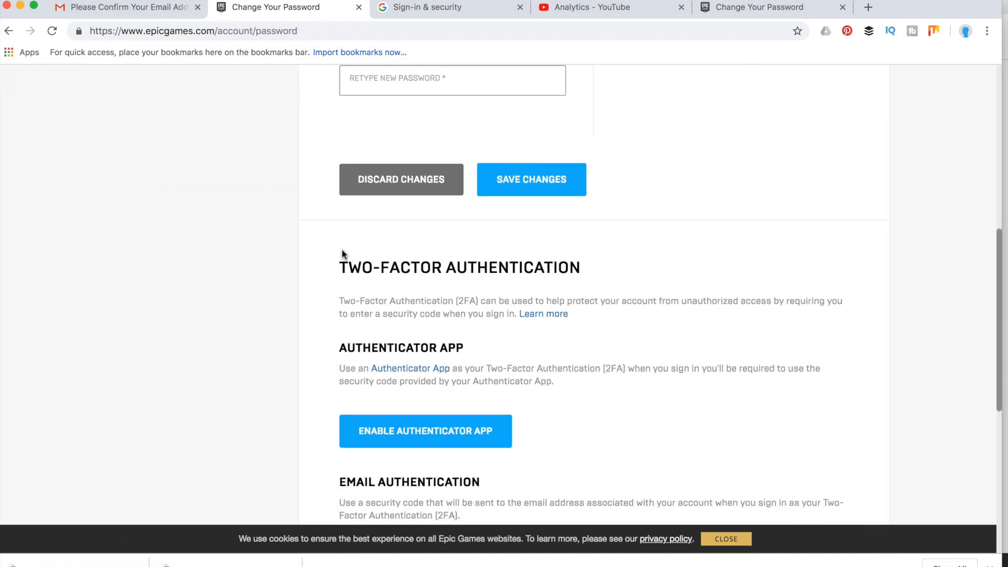
{"action": "scroll", "scroll_direction": "down", "scroll_amount": 3}
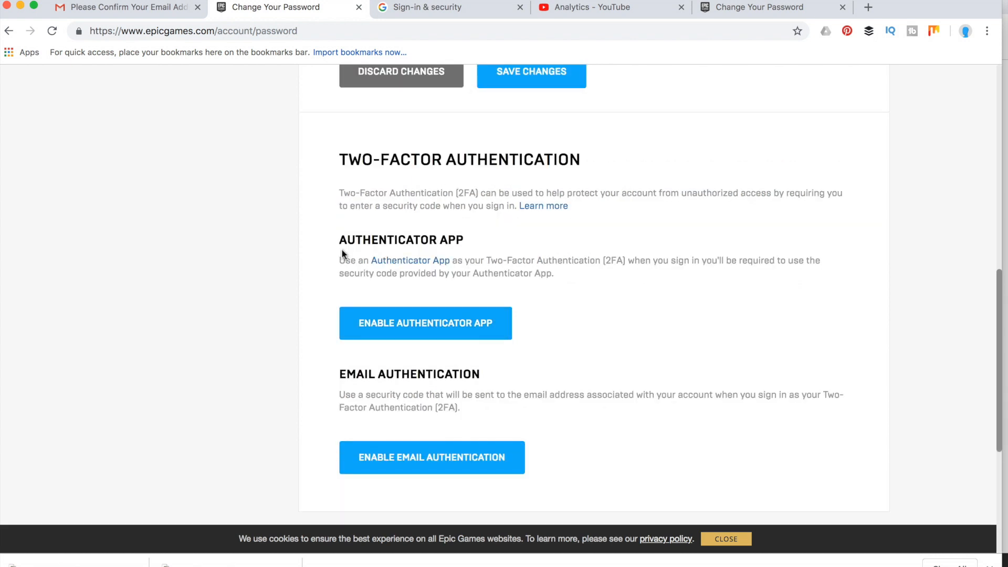
{"action": "mouse_move", "coordinate": [618, 297]}
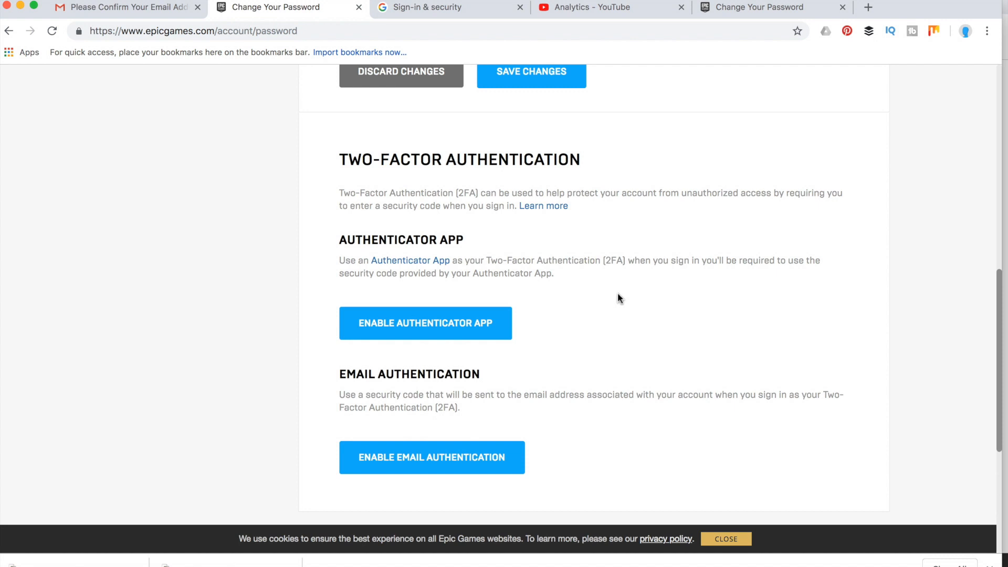
{"action": "mouse_move", "coordinate": [561, 367]}
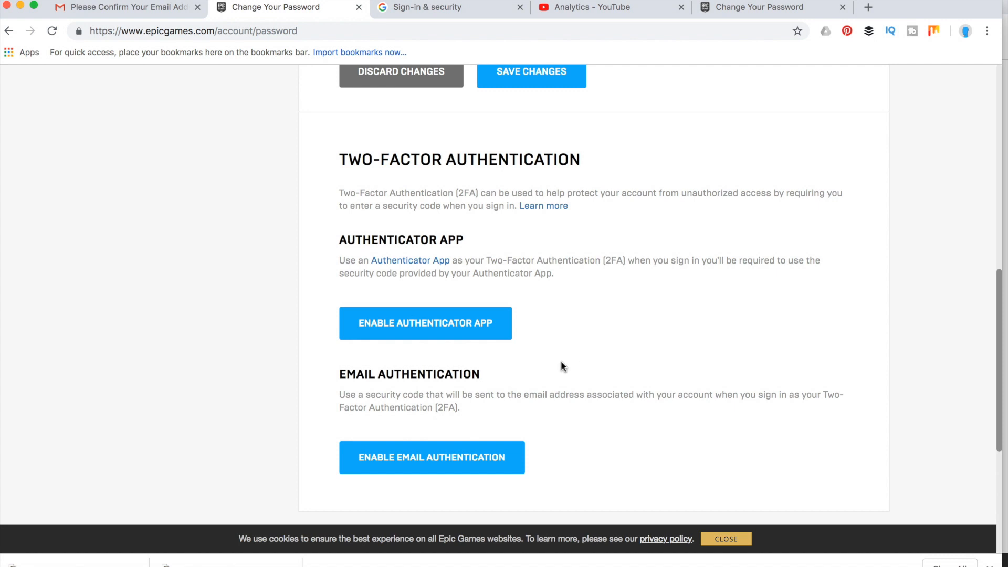
{"action": "scroll", "scroll_direction": "down", "scroll_amount": 3}
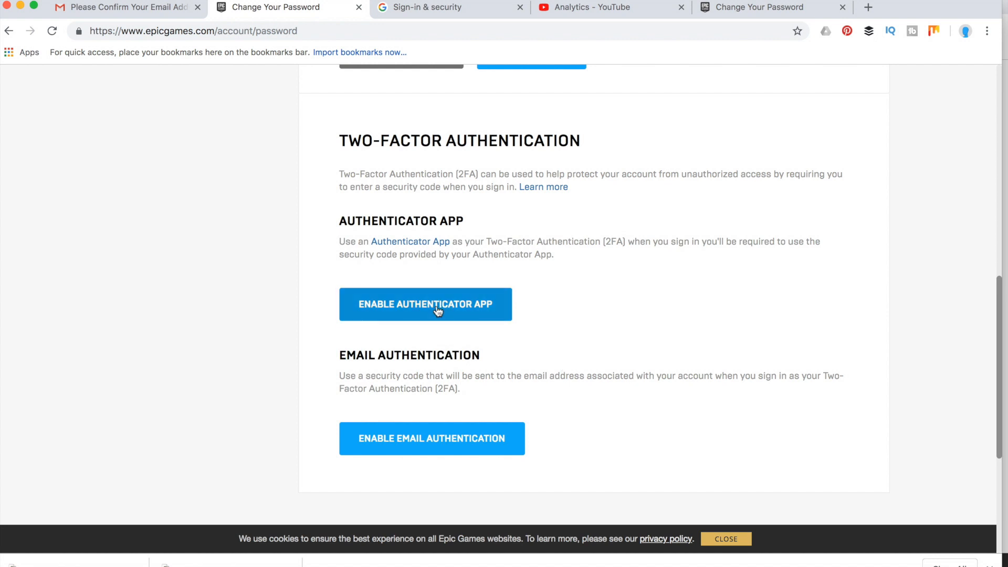
Step: Enable the authenticator app method, launching Google Authenticator on the phone to add the account
{"action": "left_click", "coordinate": [425, 305]}
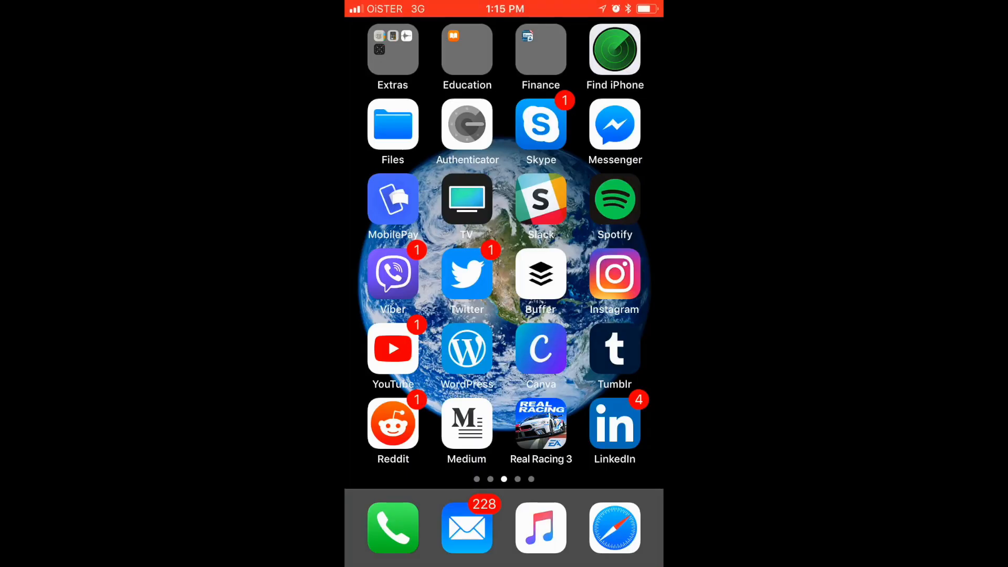
{"action": "left_click", "coordinate": [467, 125]}
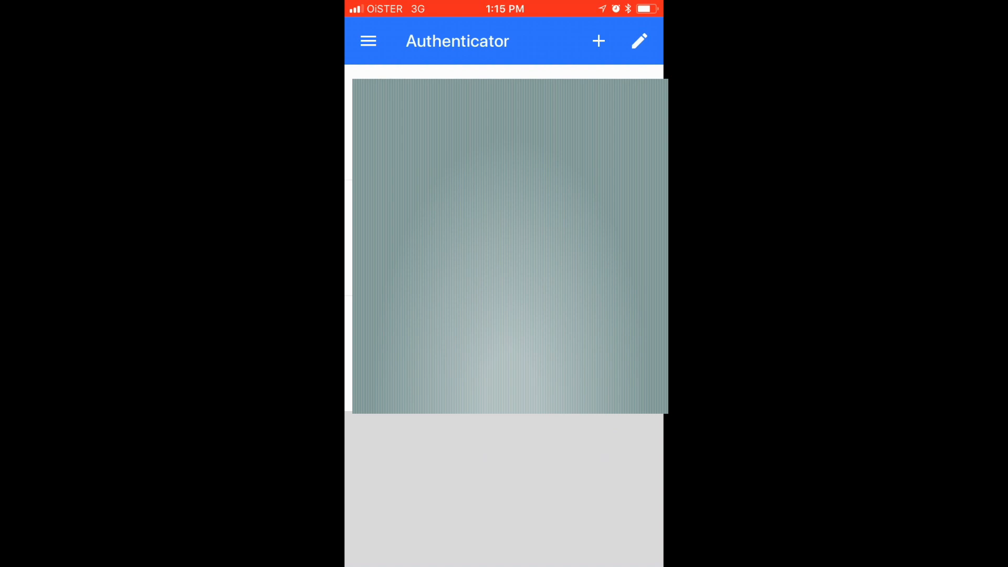
{"action": "left_click", "coordinate": [599, 41]}
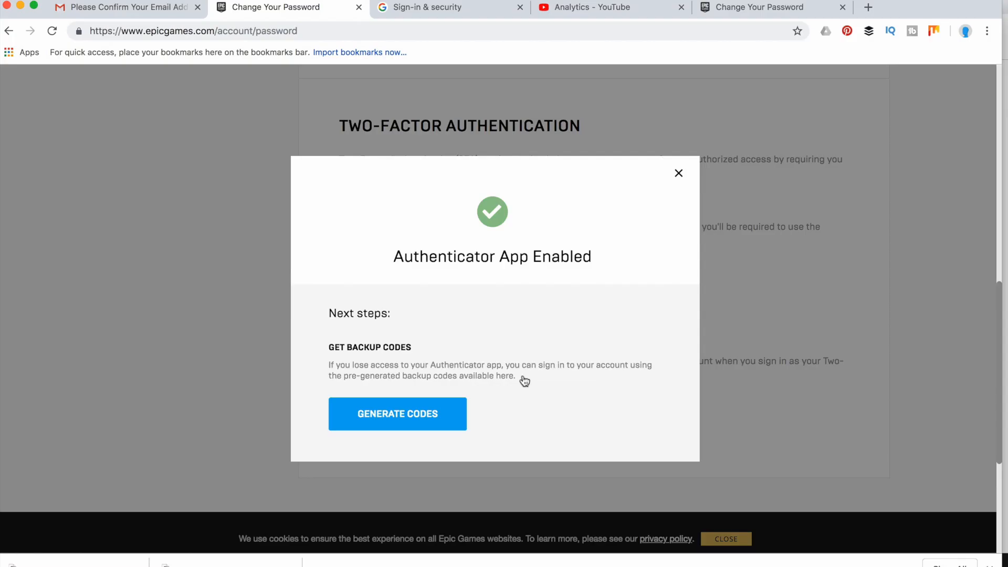
{"action": "mouse_move", "coordinate": [528, 384]}
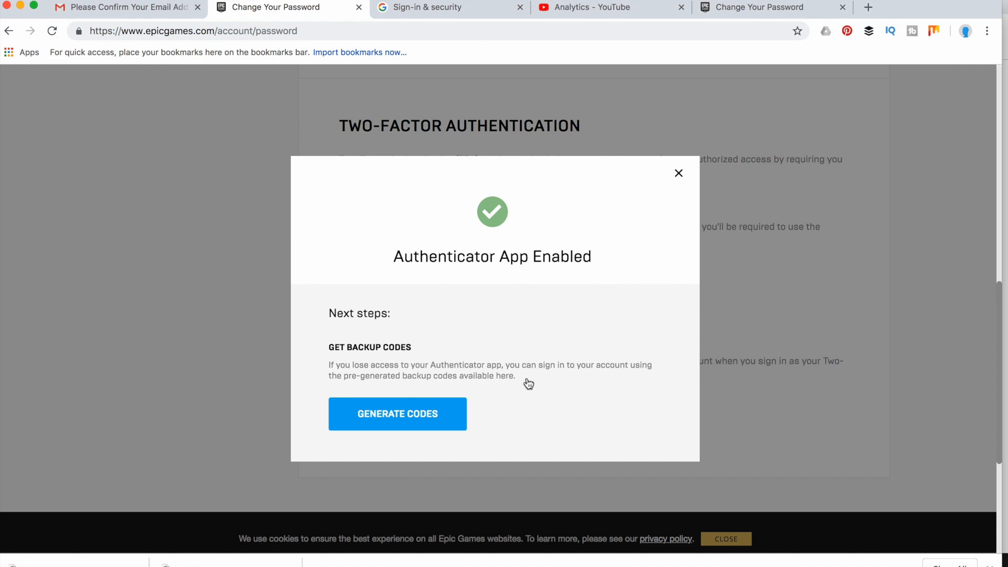
{"action": "mouse_move", "coordinate": [521, 246]}
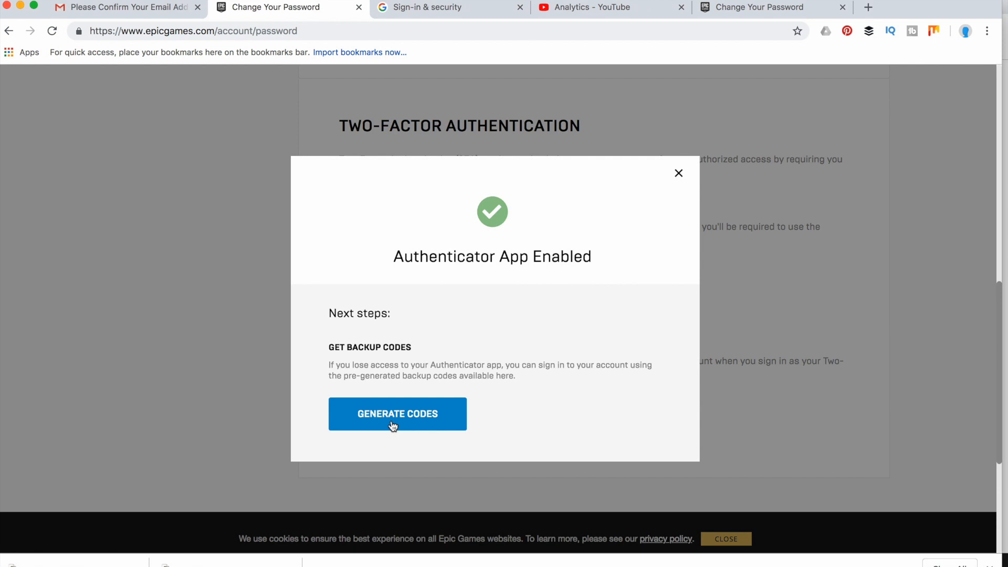
Step: Generate backup codes for the account, then close the Backup Codes window
{"action": "left_click", "coordinate": [398, 414]}
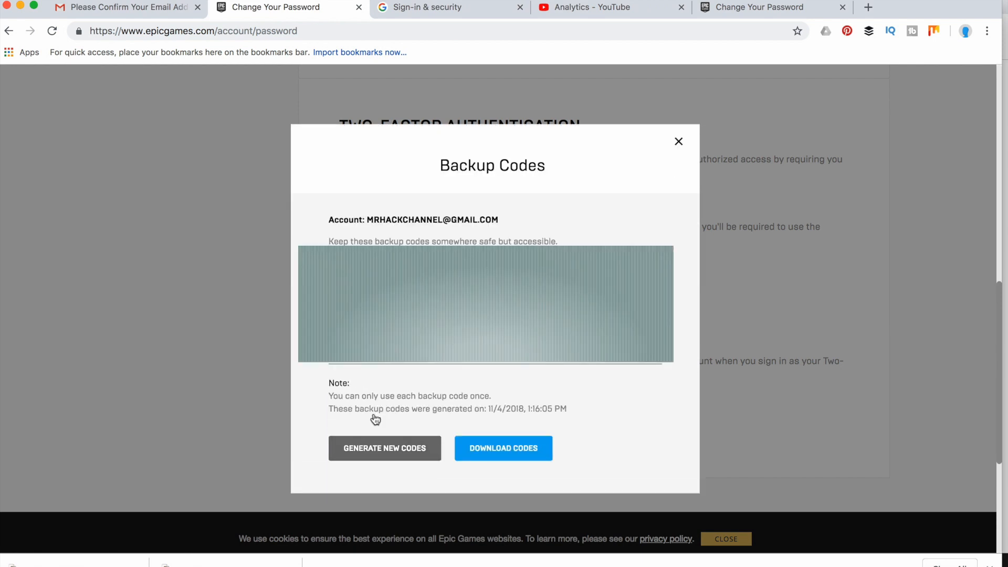
{"action": "mouse_move", "coordinate": [487, 455]}
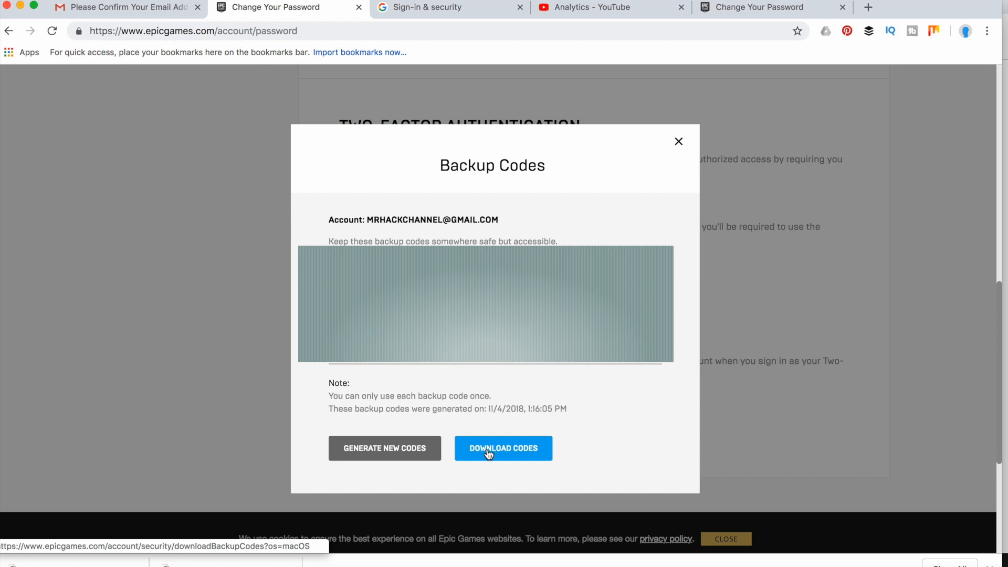
{"action": "mouse_move", "coordinate": [679, 142]}
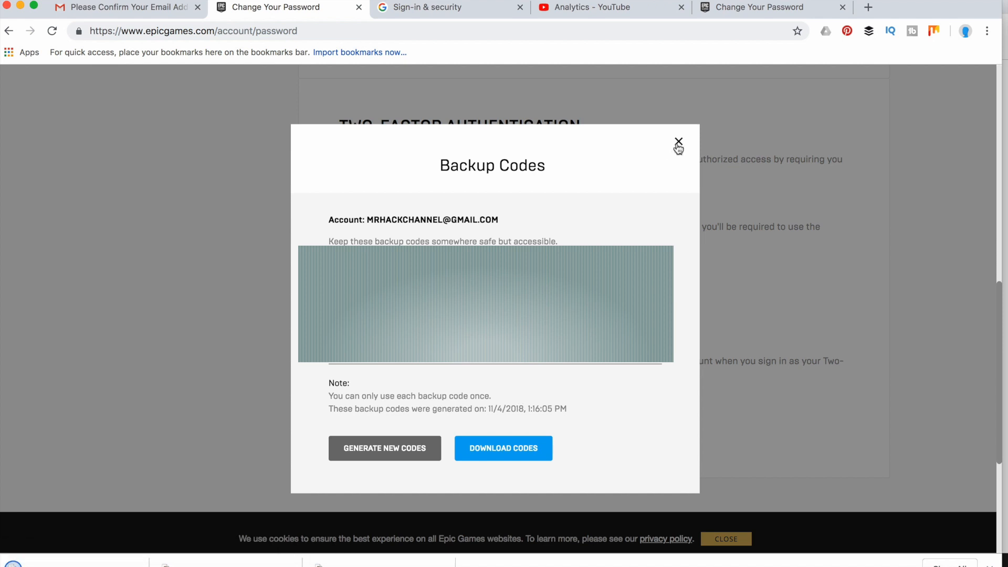
{"action": "left_click", "coordinate": [679, 143]}
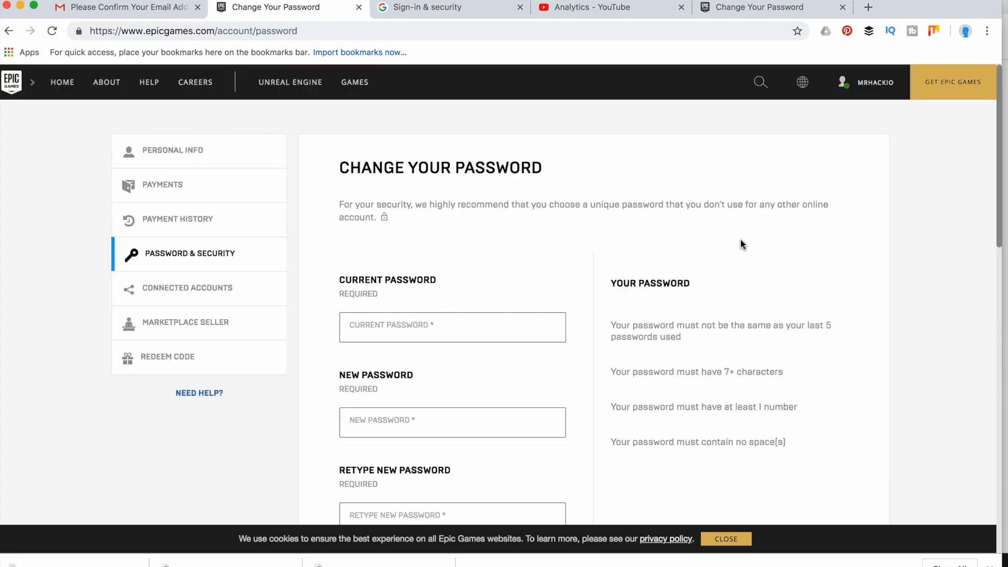
Step: Disable the authenticator app two-factor method and confirm with Proceed
{"action": "scroll", "scroll_direction": "down", "scroll_amount": 3}
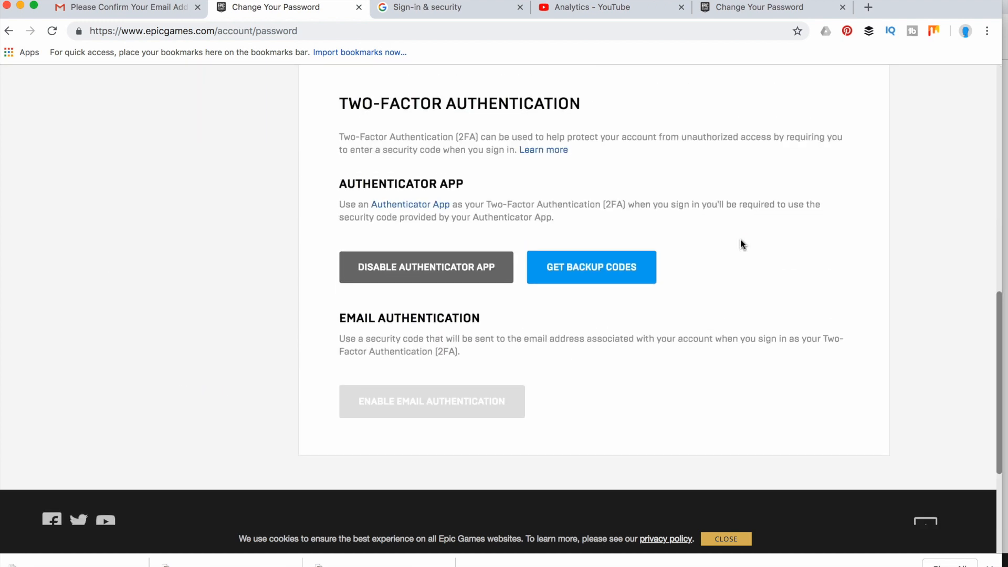
{"action": "scroll", "scroll_direction": "up", "scroll_amount": 3}
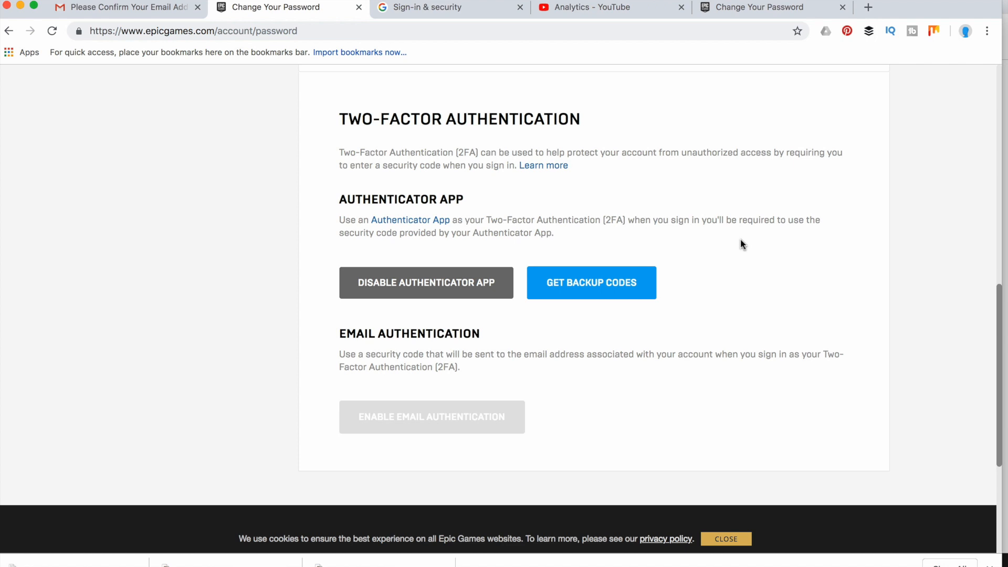
{"action": "mouse_move", "coordinate": [460, 265]}
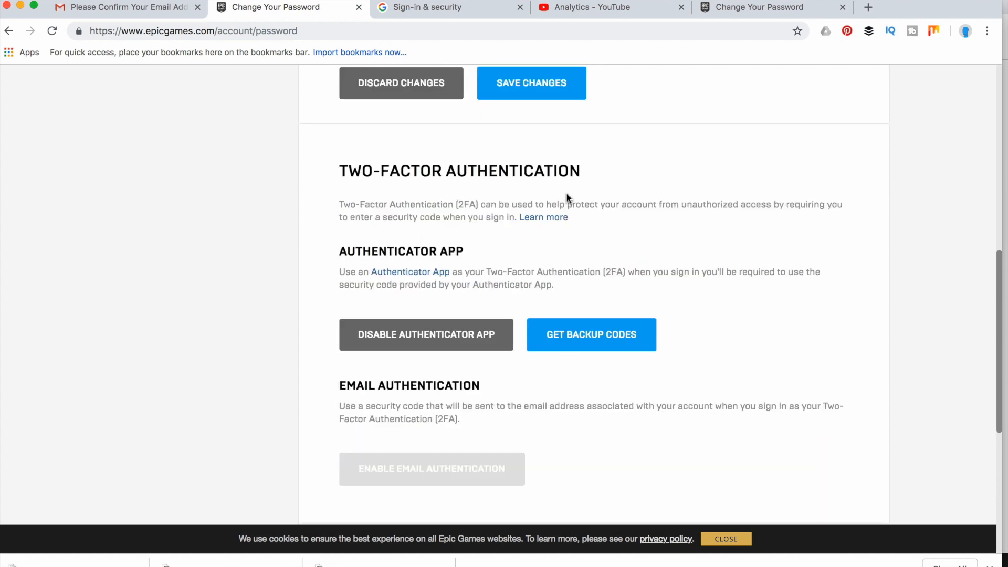
{"action": "left_click", "coordinate": [426, 334]}
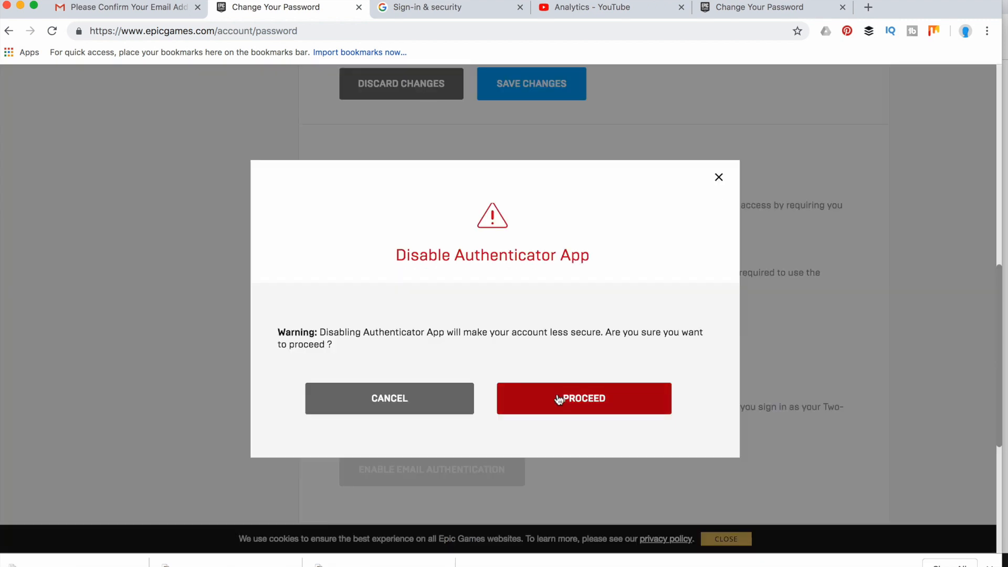
{"action": "left_click", "coordinate": [583, 398]}
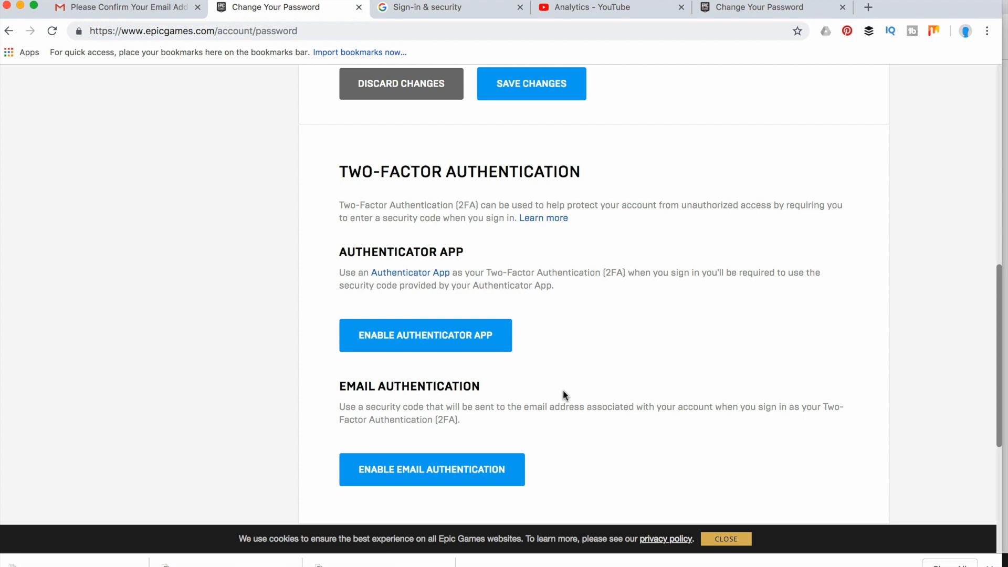
{"action": "scroll", "scroll_direction": "down", "scroll_amount": 3}
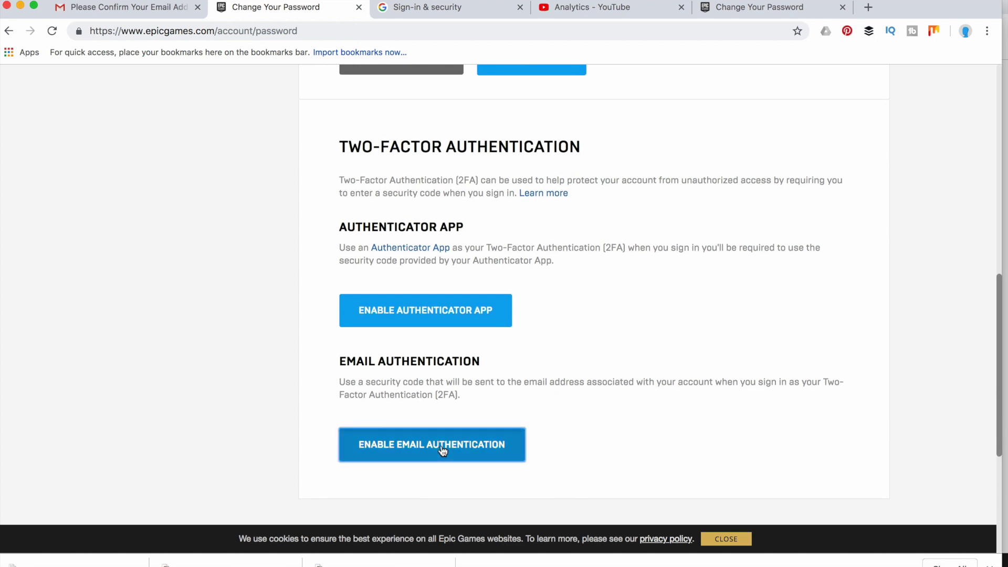
Step: Enable email authentication to trigger a security code, then switch to the Gmail tab
{"action": "left_click", "coordinate": [432, 445]}
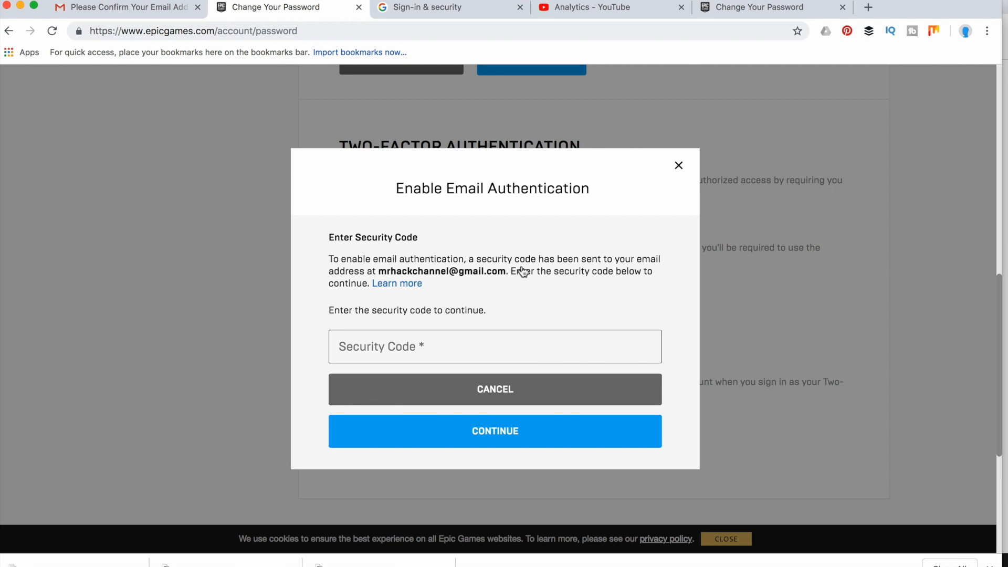
{"action": "left_click", "coordinate": [126, 8]}
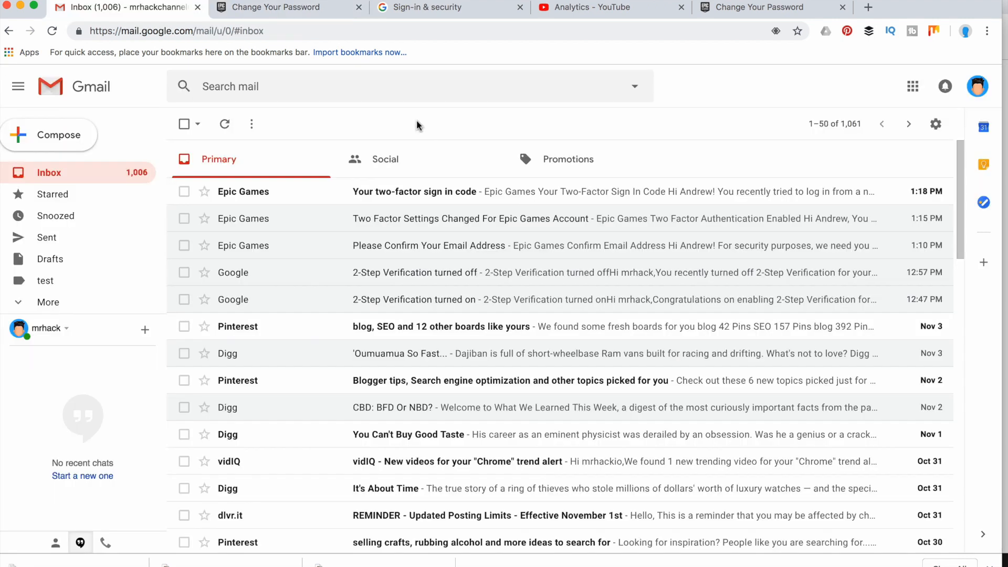
{"action": "mouse_move", "coordinate": [420, 195]}
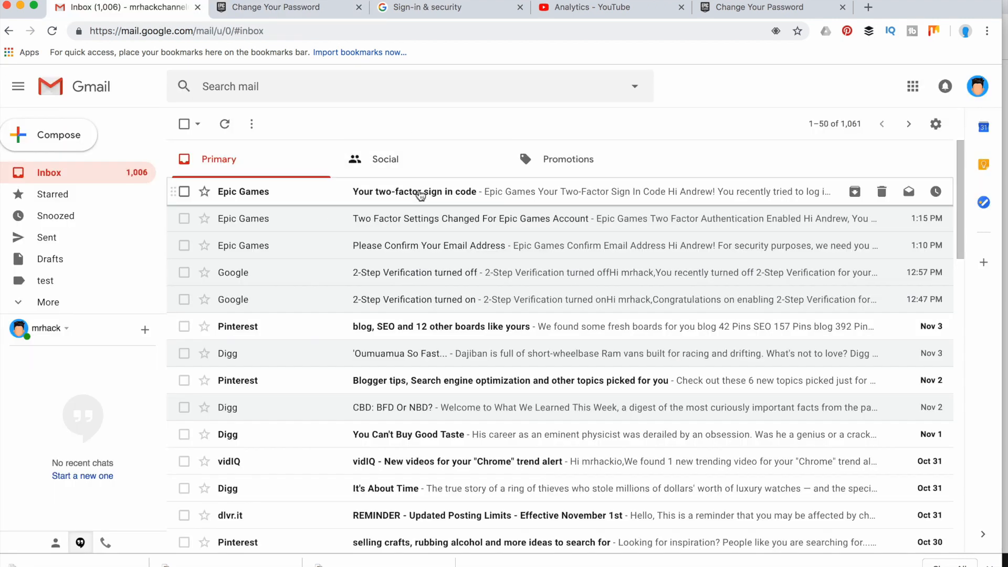
{"action": "mouse_move", "coordinate": [485, 210]}
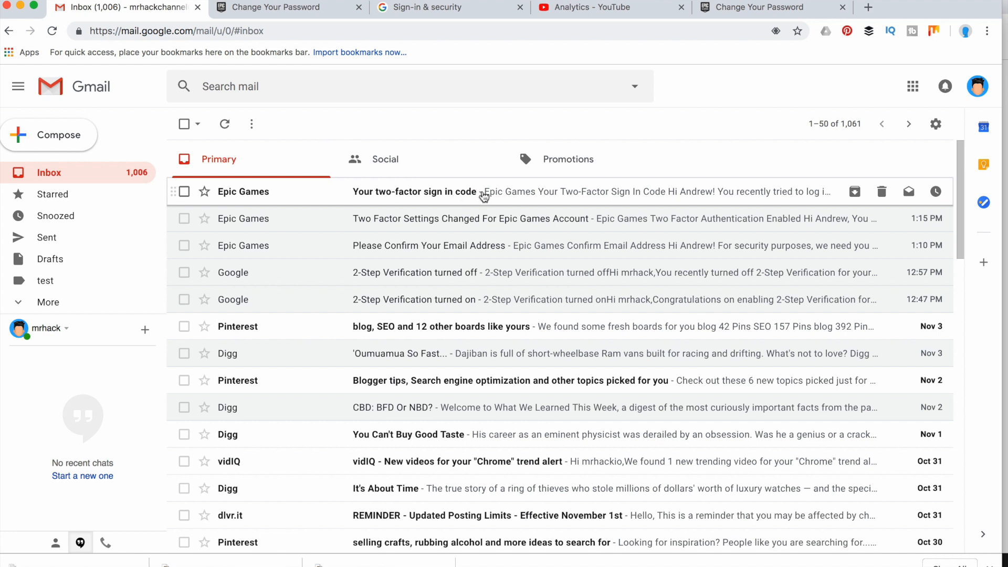
{"action": "mouse_move", "coordinate": [398, 195]}
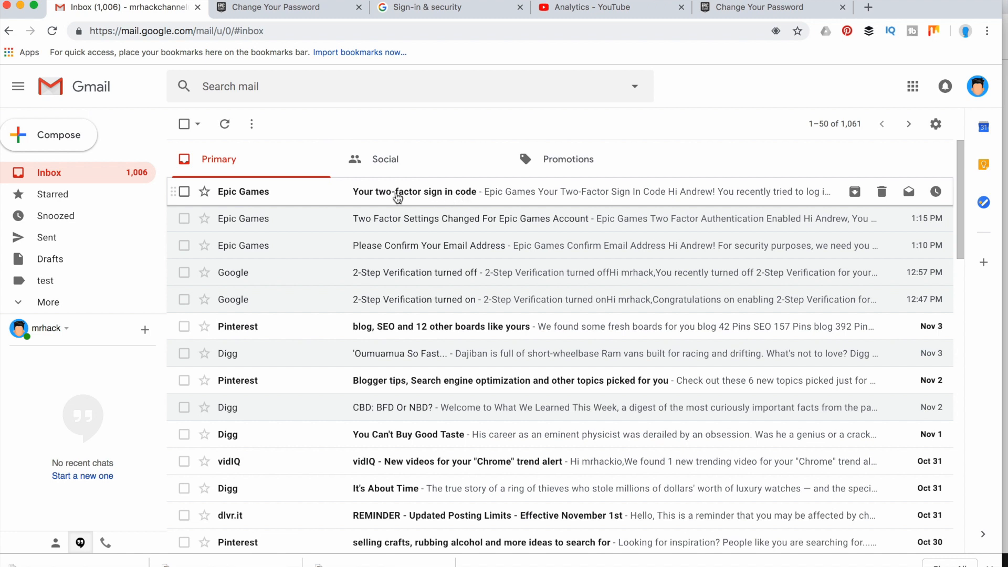
{"action": "mouse_move", "coordinate": [379, 198]}
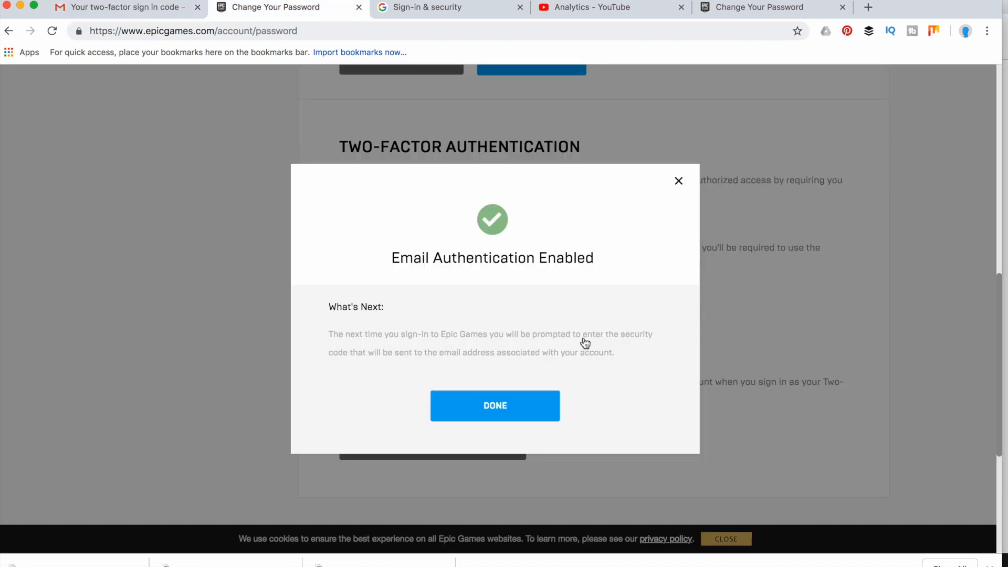
{"action": "mouse_move", "coordinate": [505, 418]}
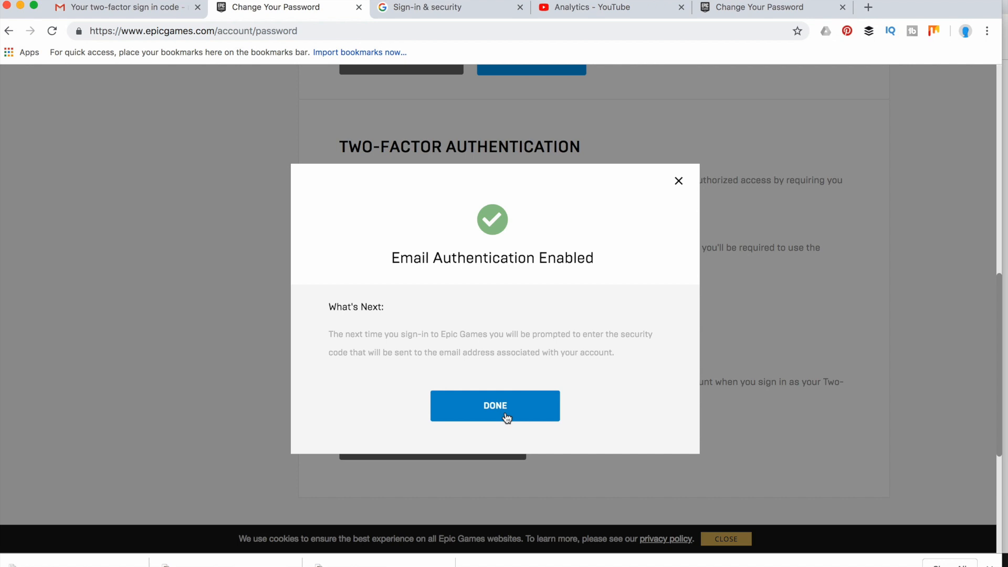
Step: Dismiss the Email Authentication Enabled dialog and verify email two-factor is now active
{"action": "left_click", "coordinate": [495, 406]}
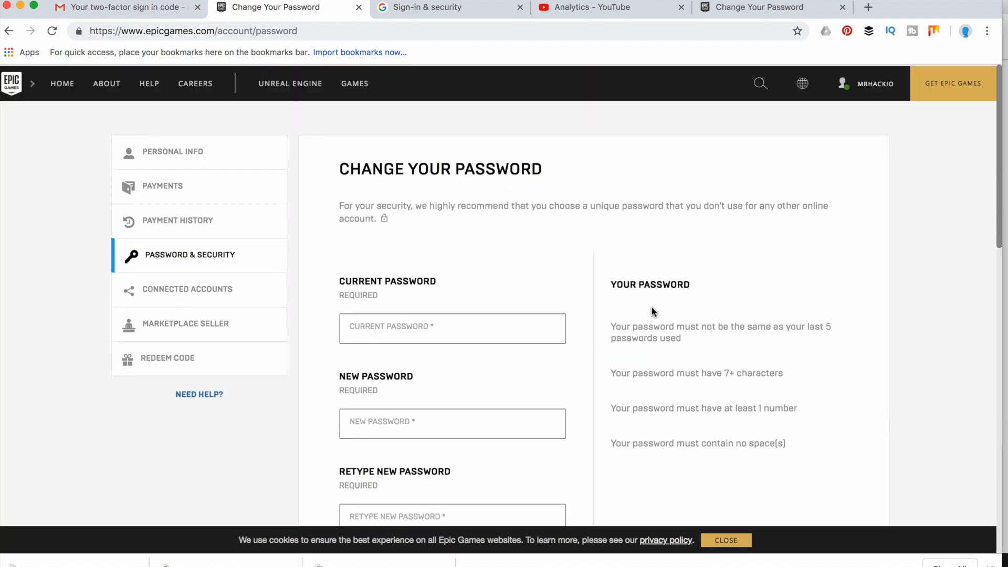
{"action": "scroll", "scroll_direction": "down", "scroll_amount": 3}
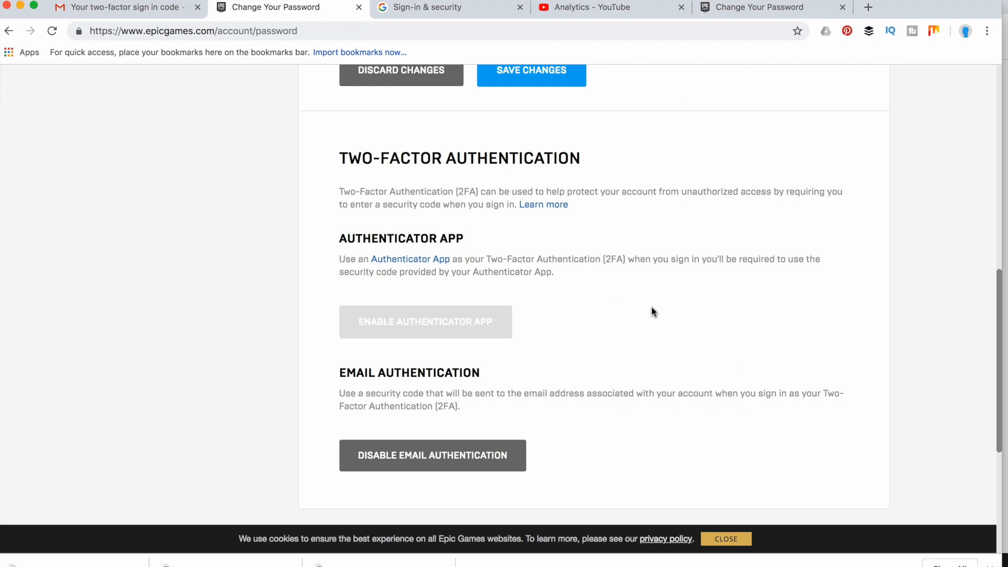
{"action": "scroll", "scroll_direction": "down", "scroll_amount": 3}
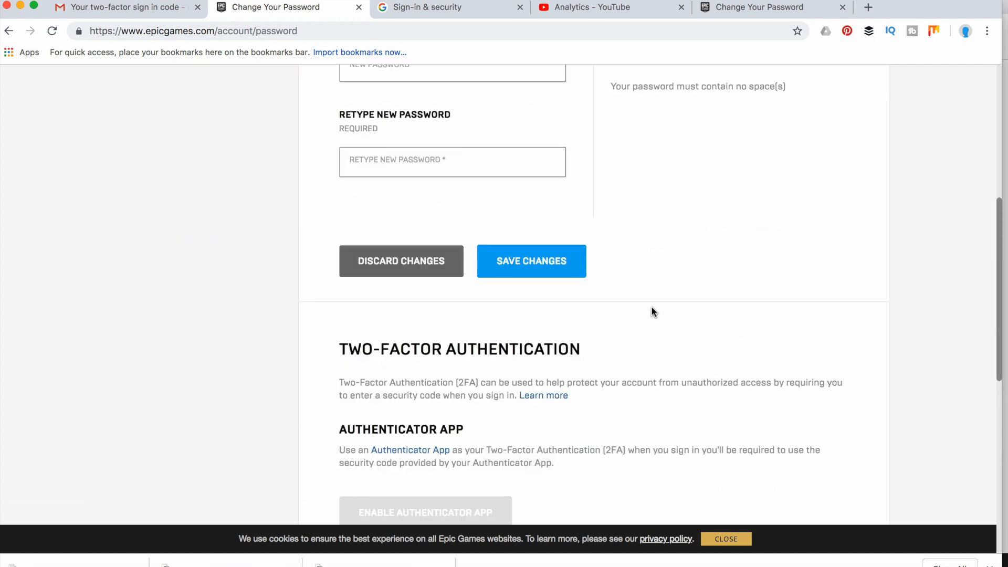
{"action": "scroll", "scroll_direction": "down", "scroll_amount": 3}
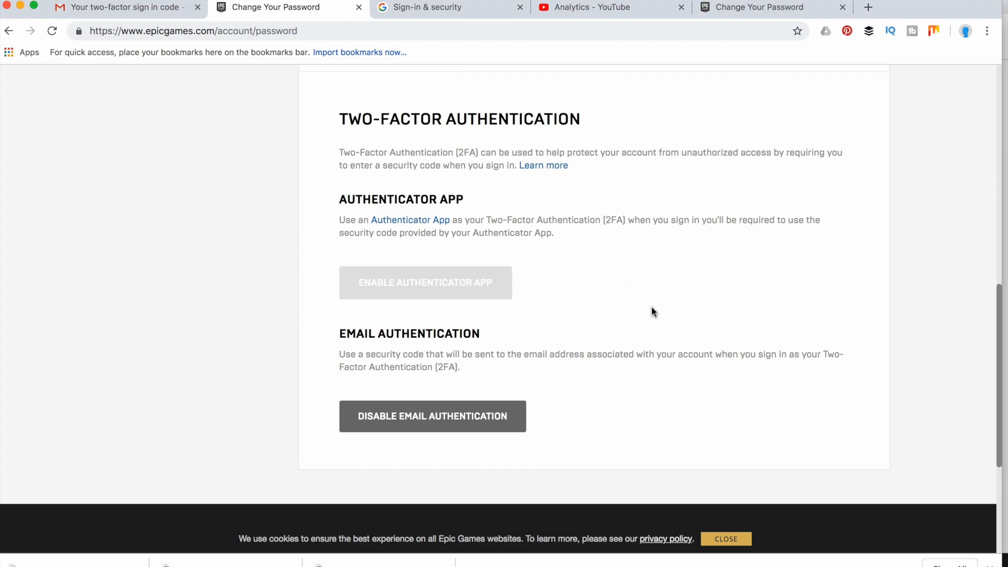